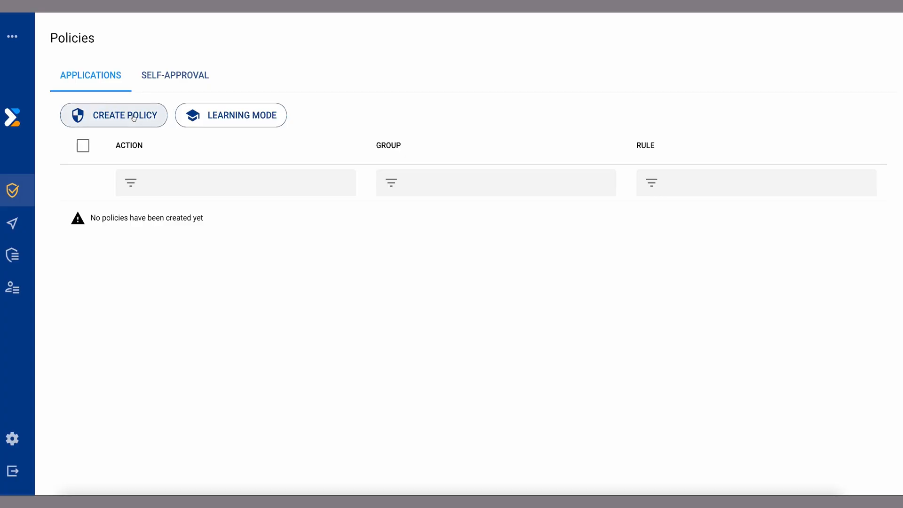
# - Create an Allow policy for Sales Team - London covering C:/Program Files/Sales/ProjectorTool.exe
pyautogui.click(113, 115)
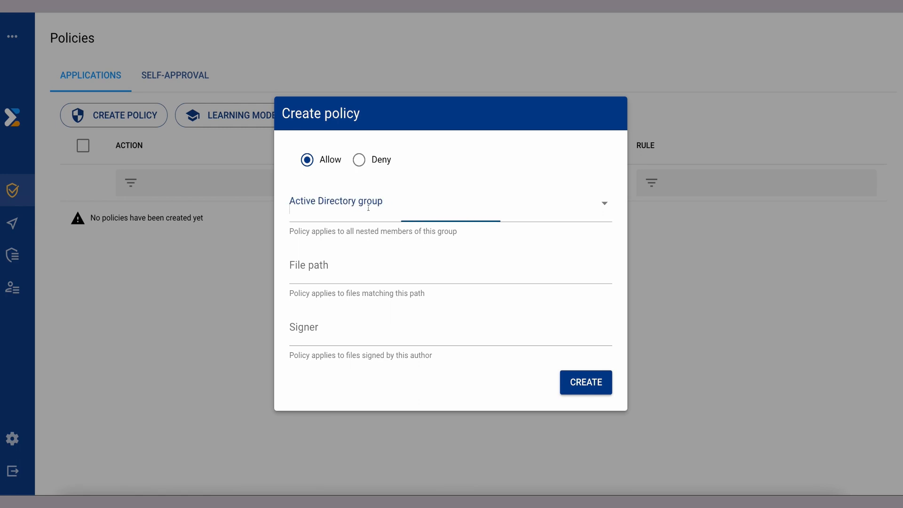
pyautogui.write('sales')
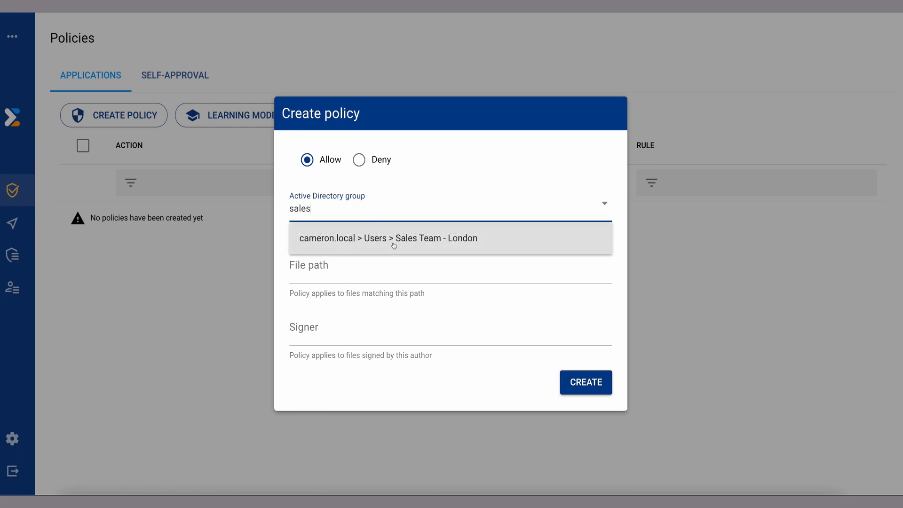
pyautogui.click(393, 238)
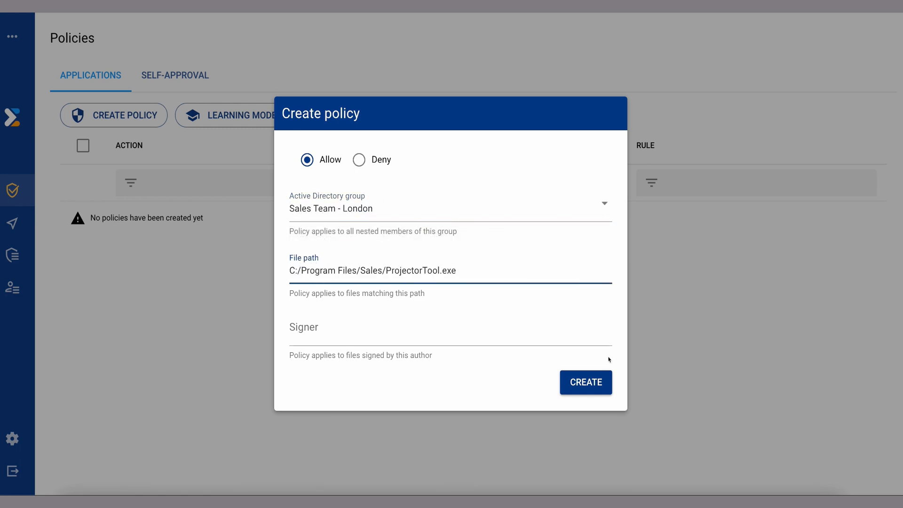
pyautogui.click(585, 383)
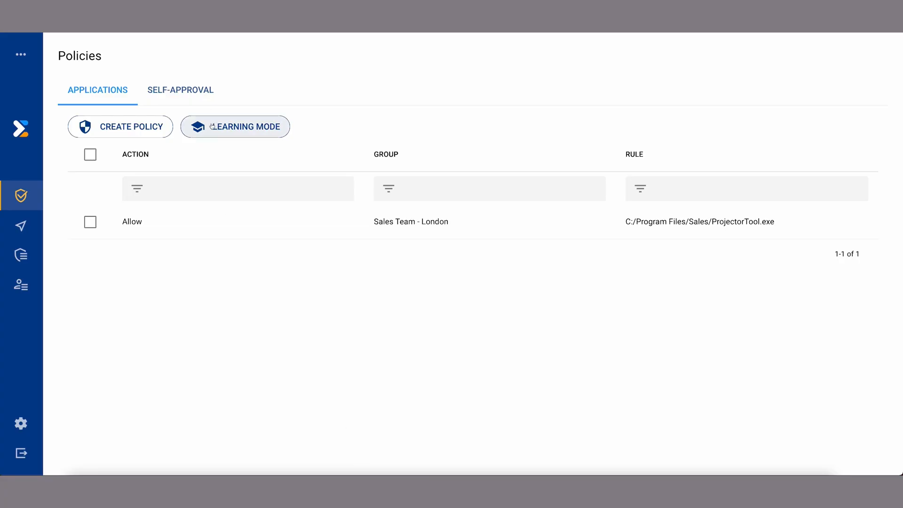
# - Enable learning mode for Frontend Developers - London, then view the Self-Approval policies
pyautogui.click(235, 126)
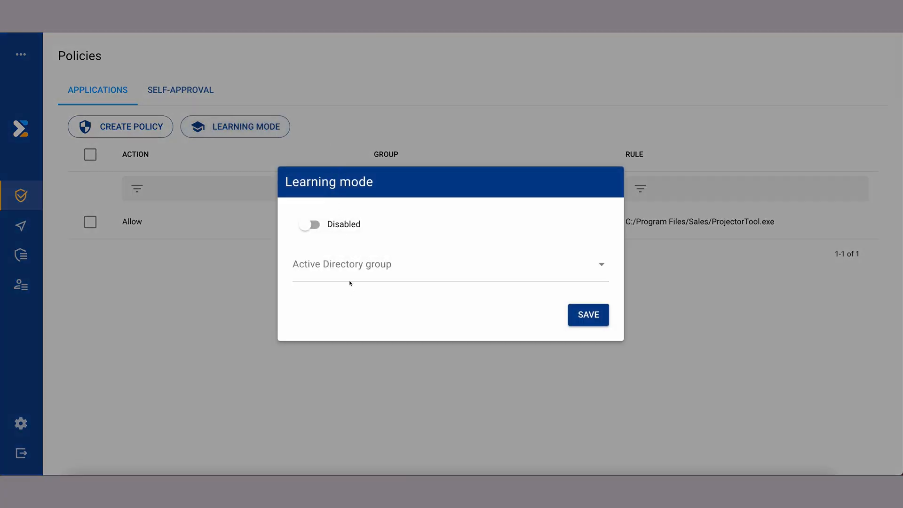
pyautogui.click(449, 264)
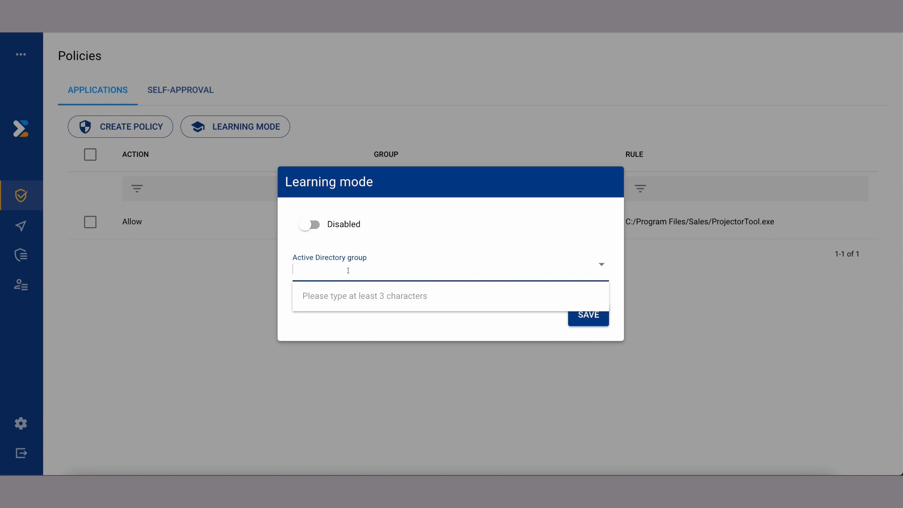
pyautogui.write('fron')
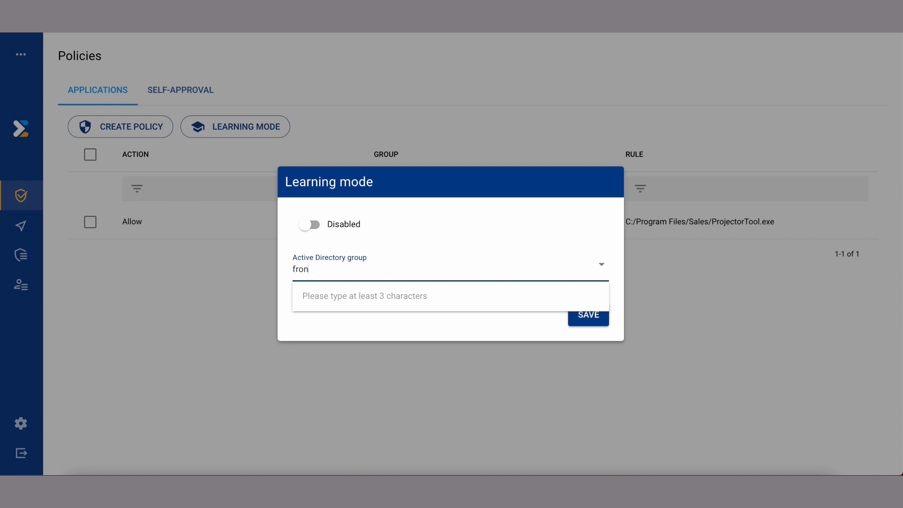
pyautogui.write('fron')
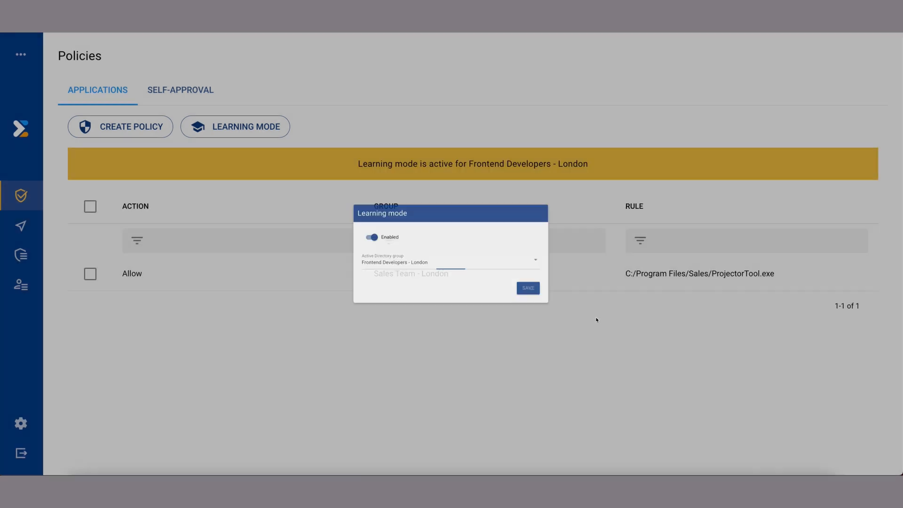
pyautogui.click(526, 287)
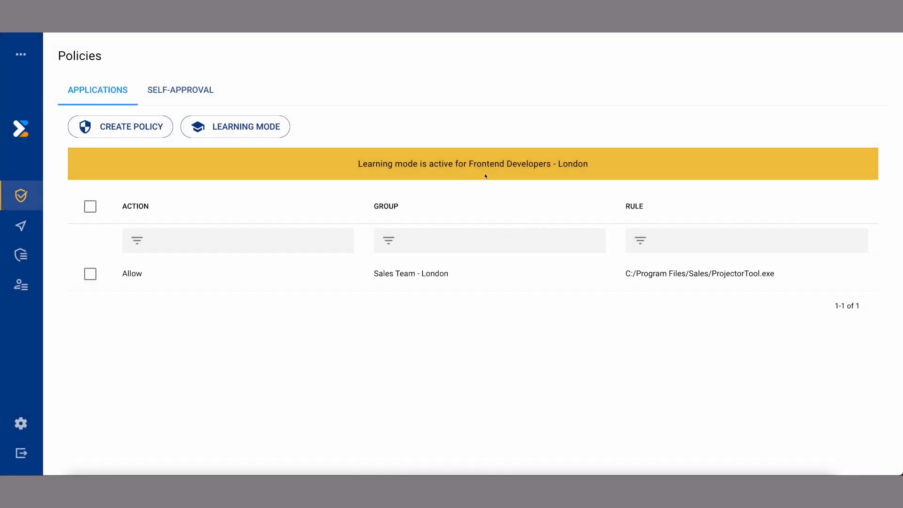
pyautogui.moveTo(502, 177)
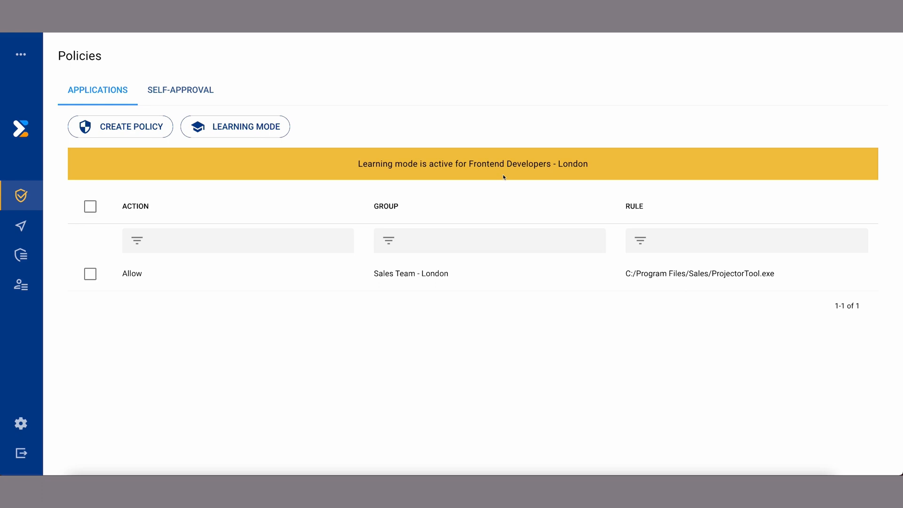
pyautogui.click(180, 90)
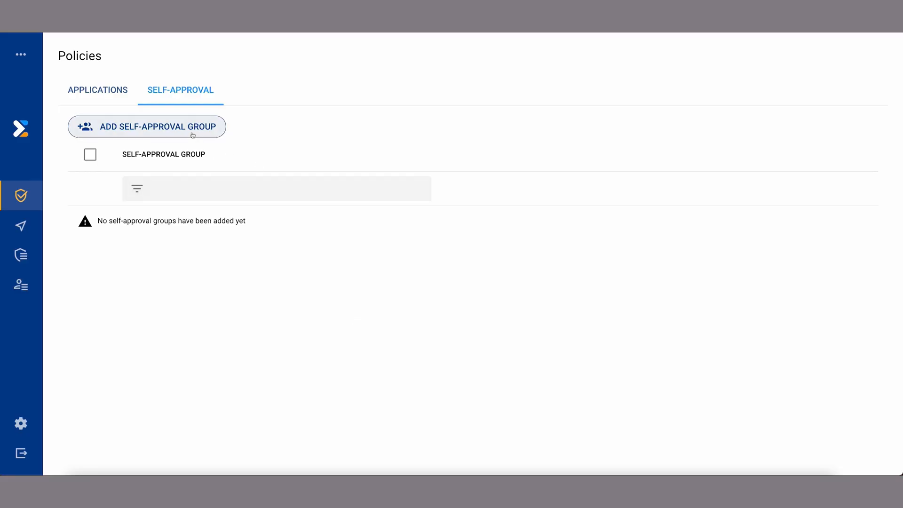
# - Add IT Infrastructure Managers as a self-approval group via an 'in' search
pyautogui.click(146, 126)
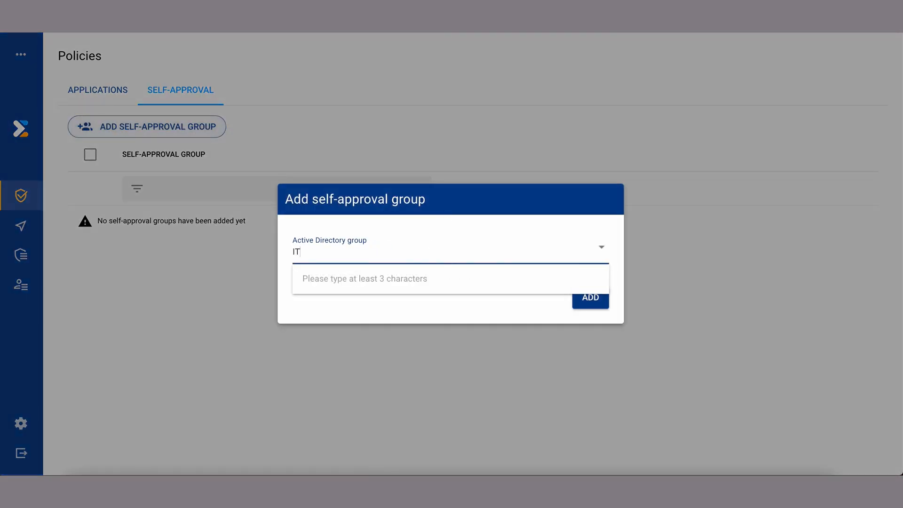
pyautogui.write('in')
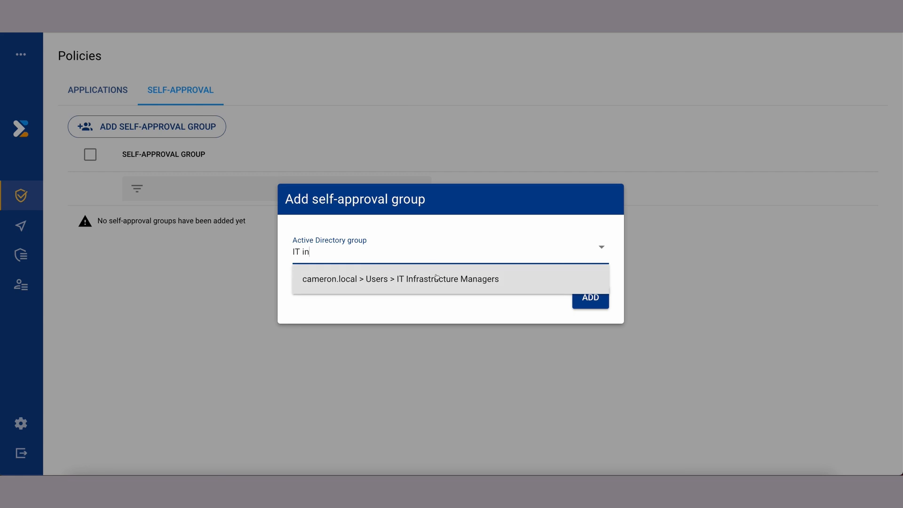
pyautogui.click(589, 298)
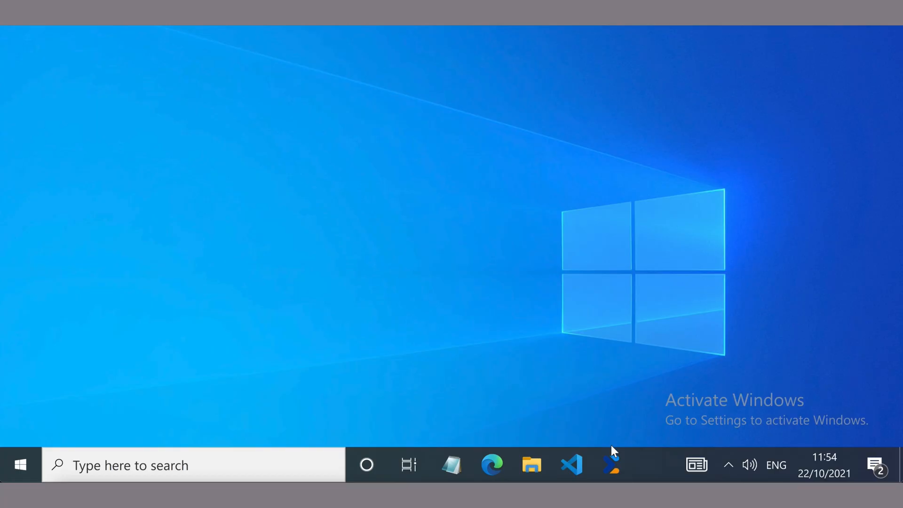
# - Request and confirm a self-approved temporary administrator session from the PEM Client, dismissing the granted message
pyautogui.click(611, 464)
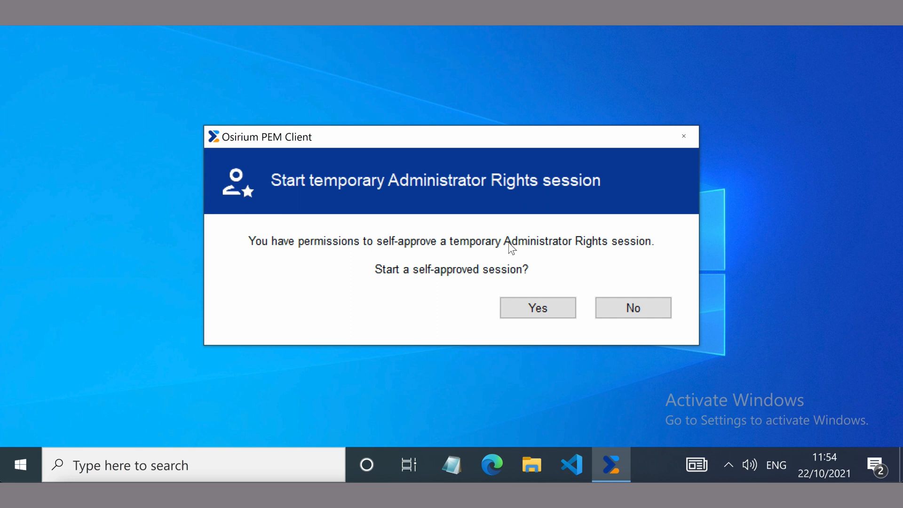
pyautogui.click(537, 307)
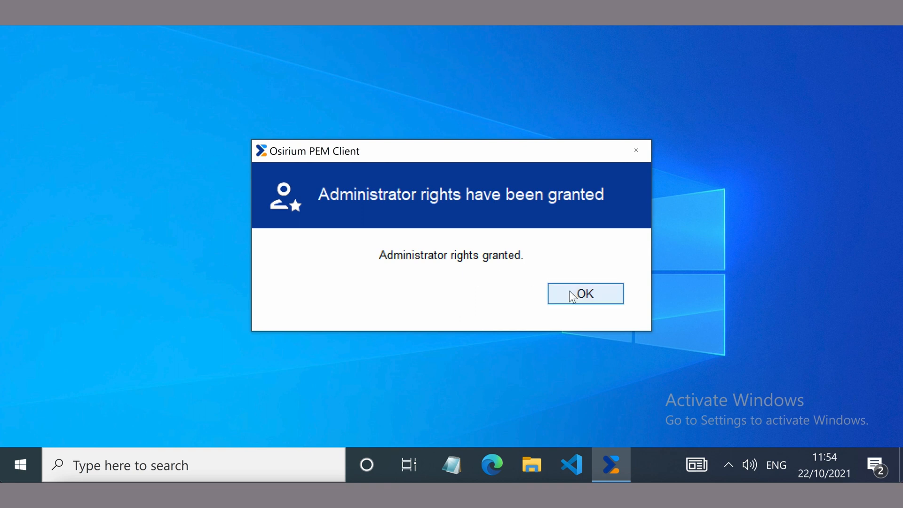
pyautogui.click(584, 294)
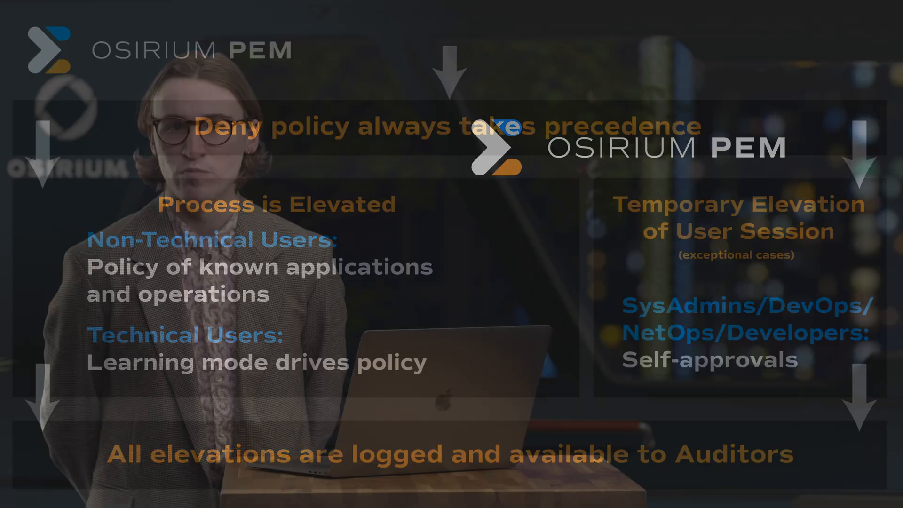